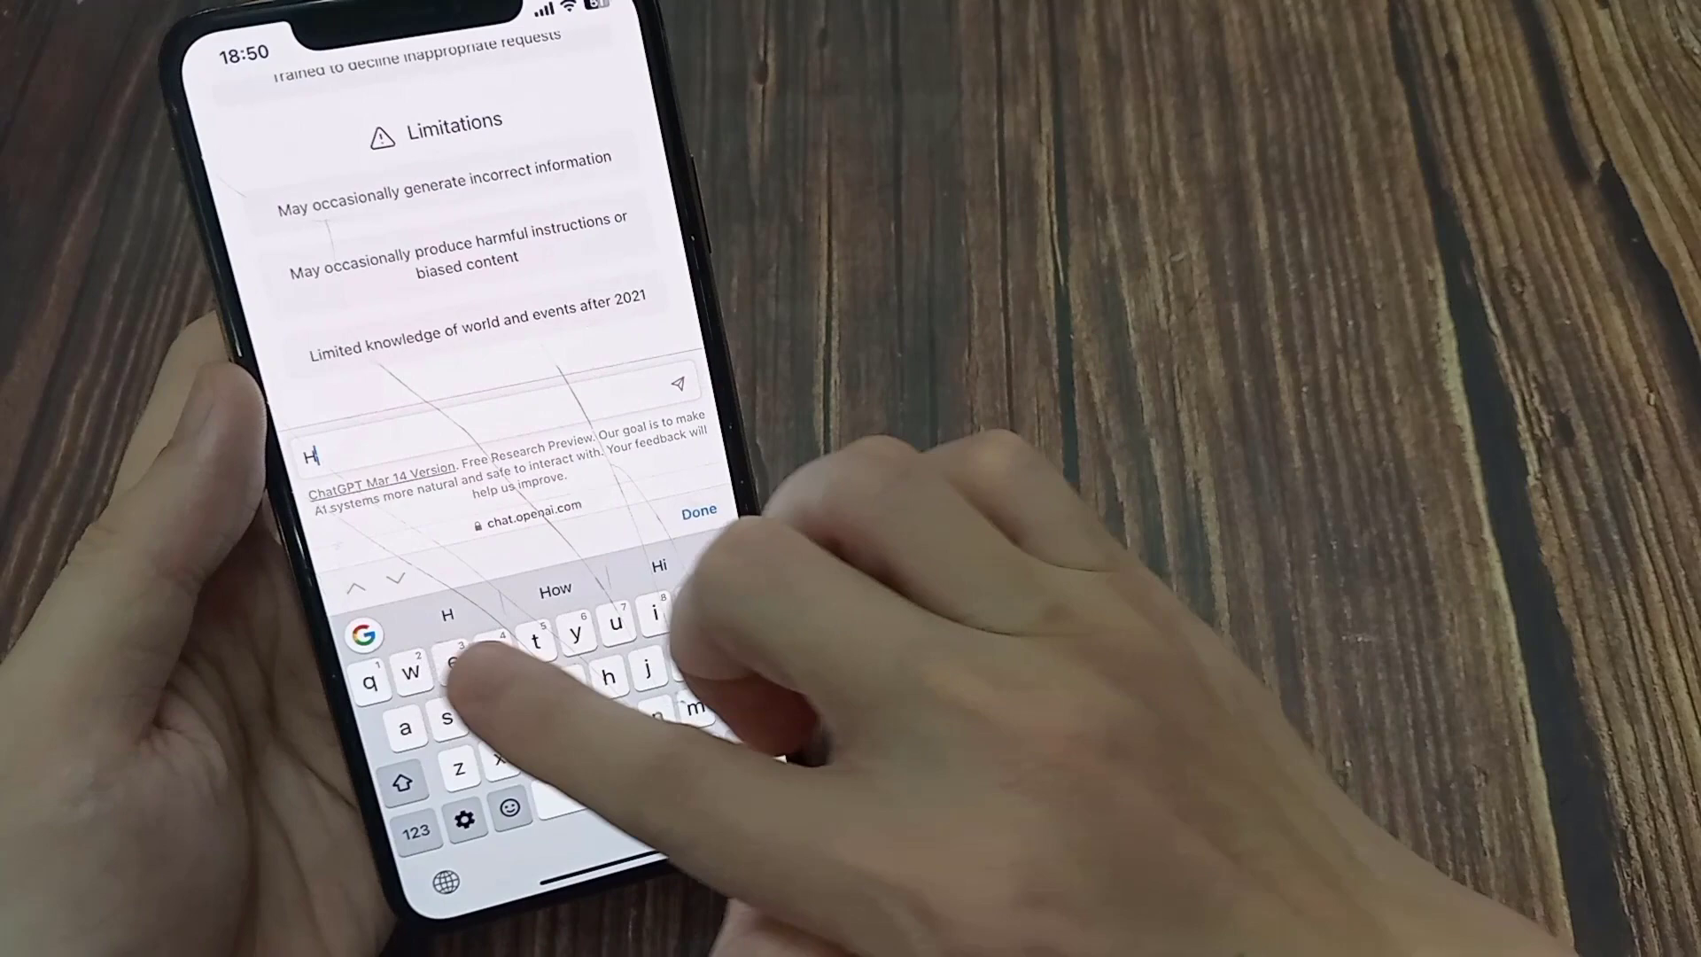
{"action": "type", "text": "ello"}
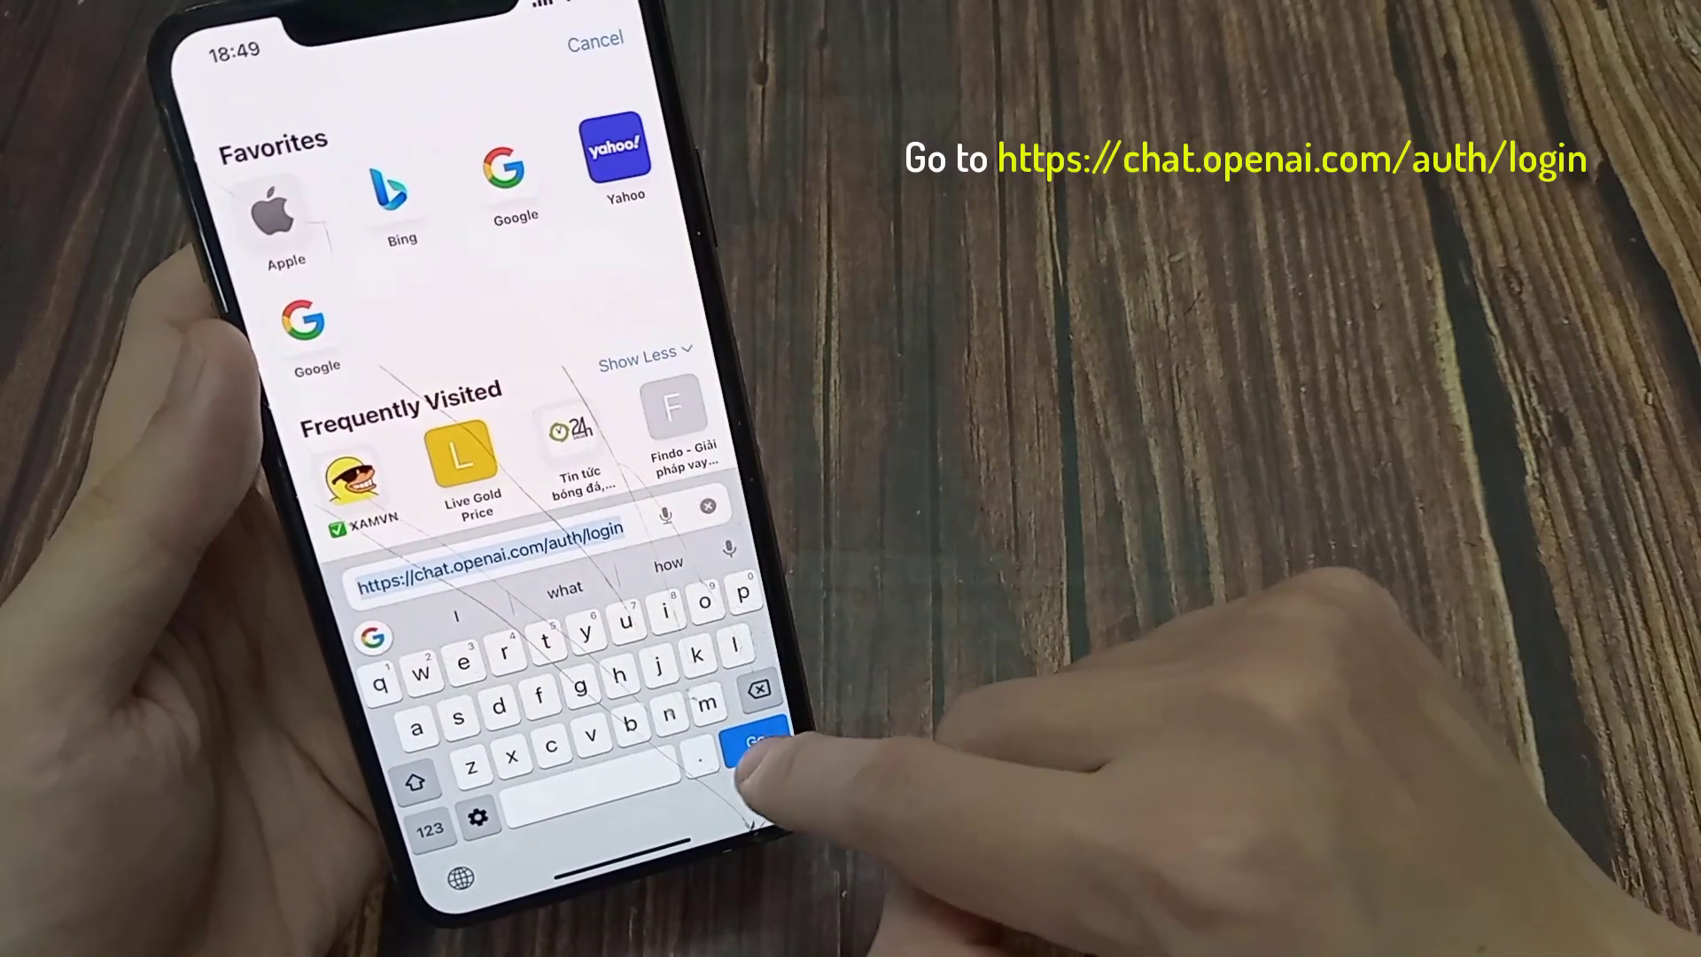
{"action": "left_click", "coordinate": [754, 744]}
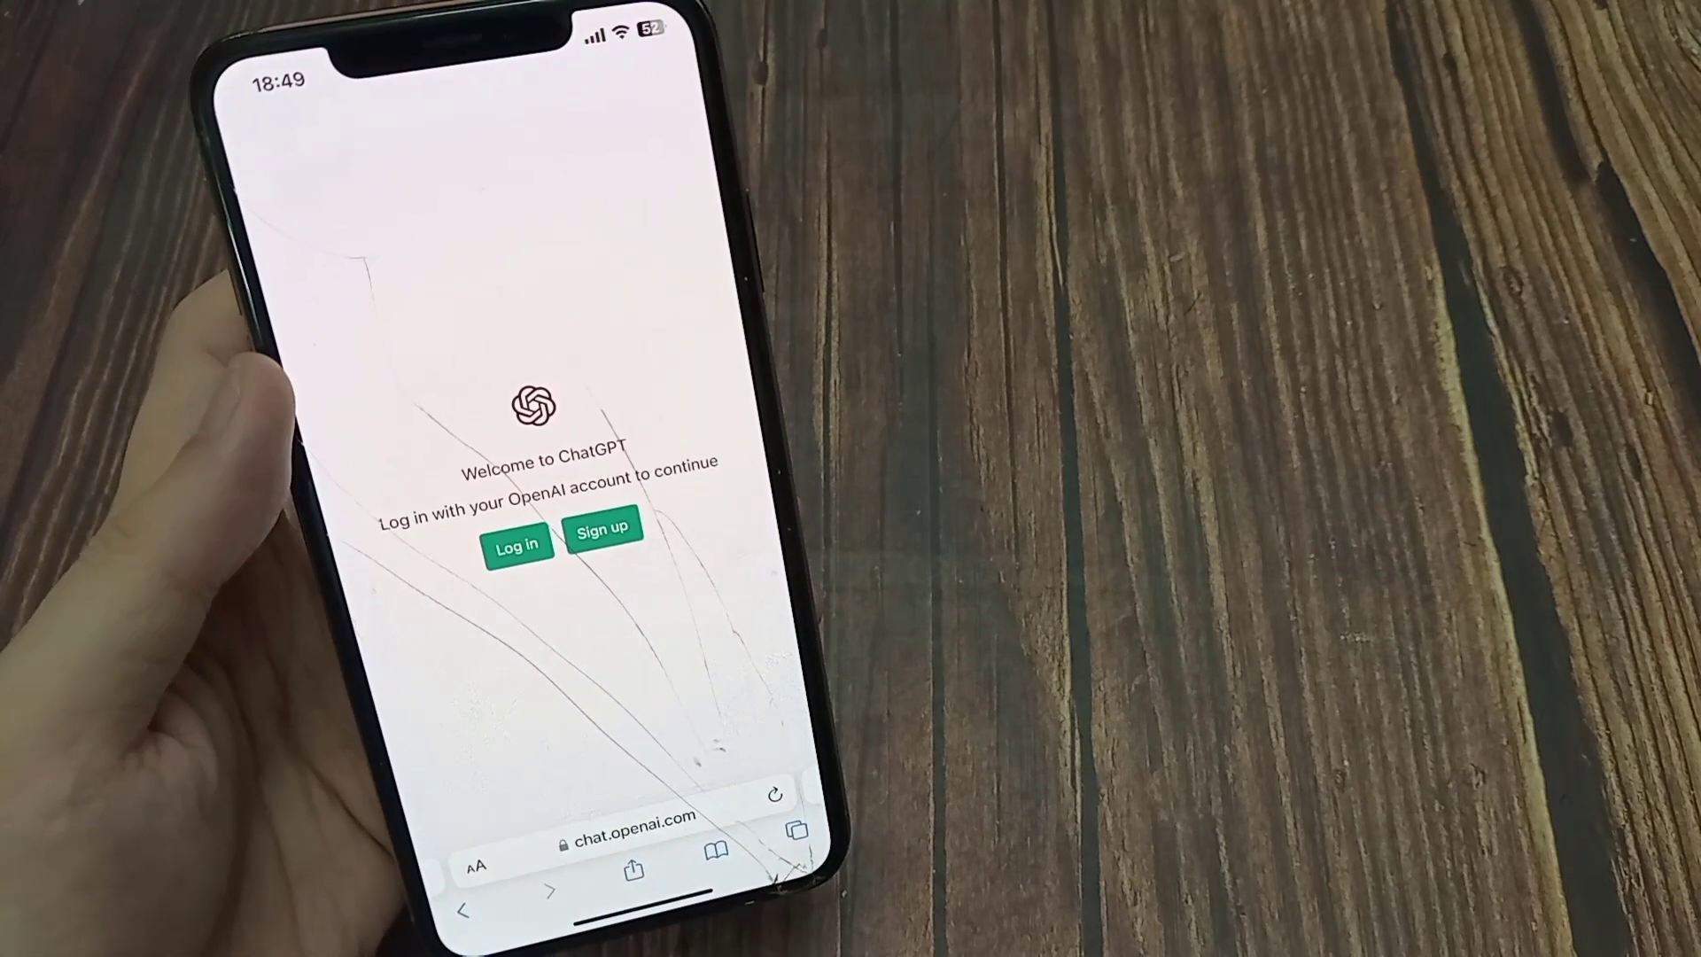
Log in to ChatGPT with the account email and password
{"action": "left_click", "coordinate": [517, 545]}
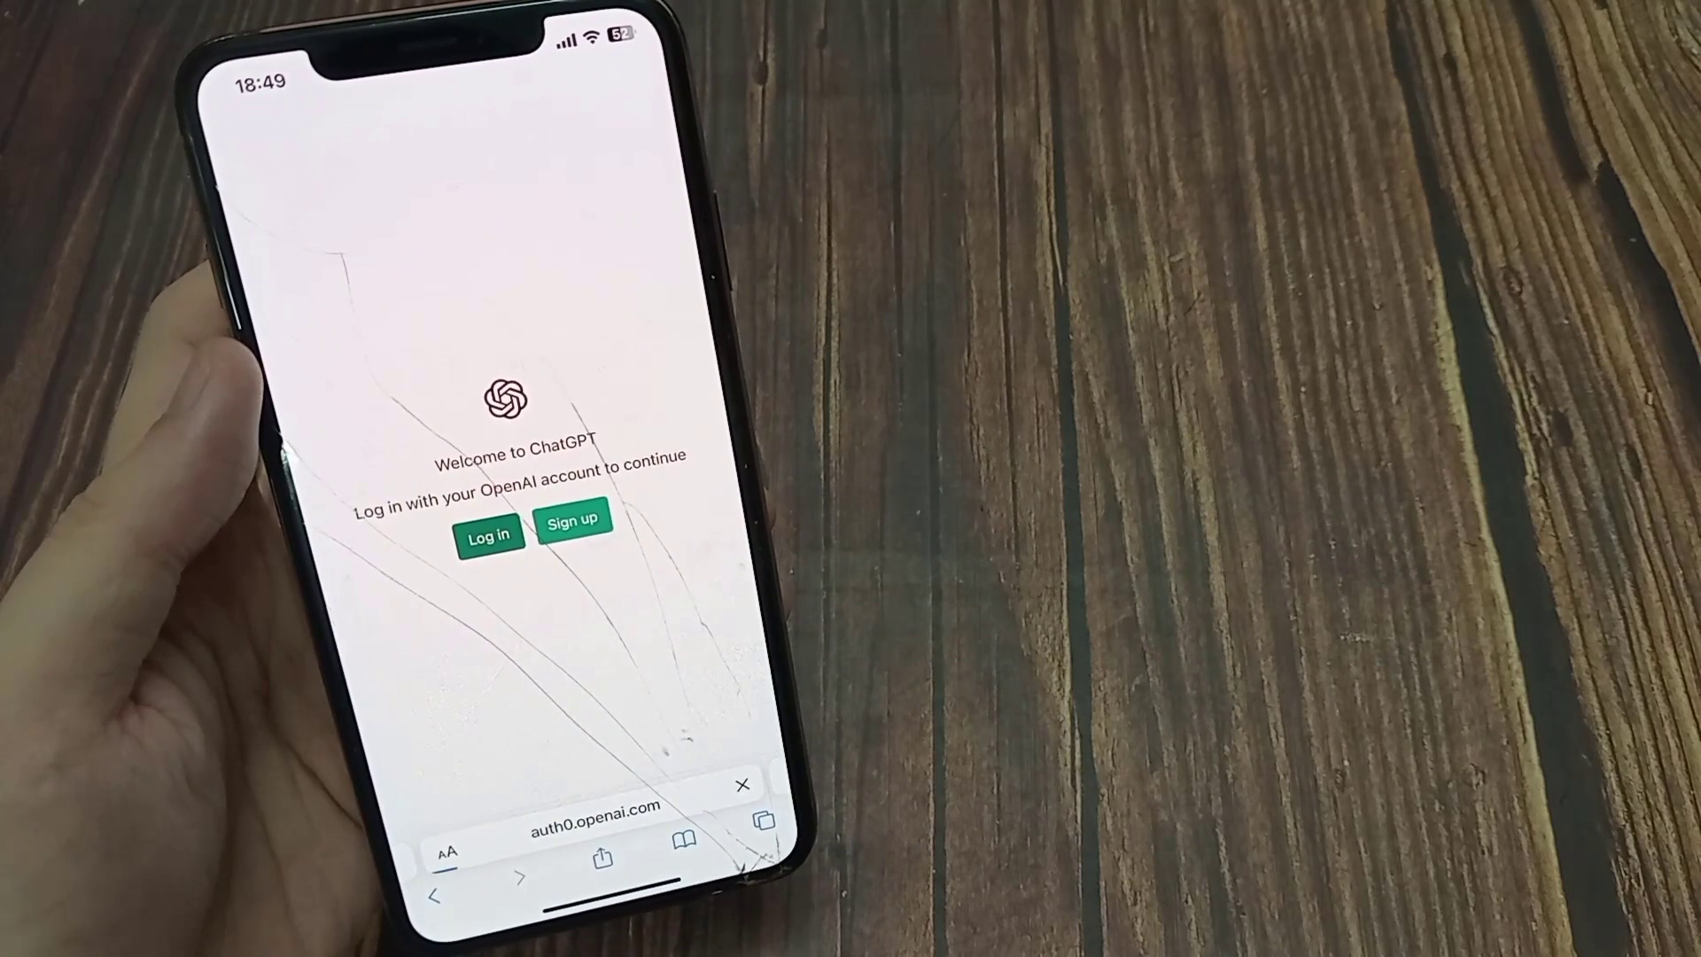
{"action": "left_click", "coordinate": [488, 534]}
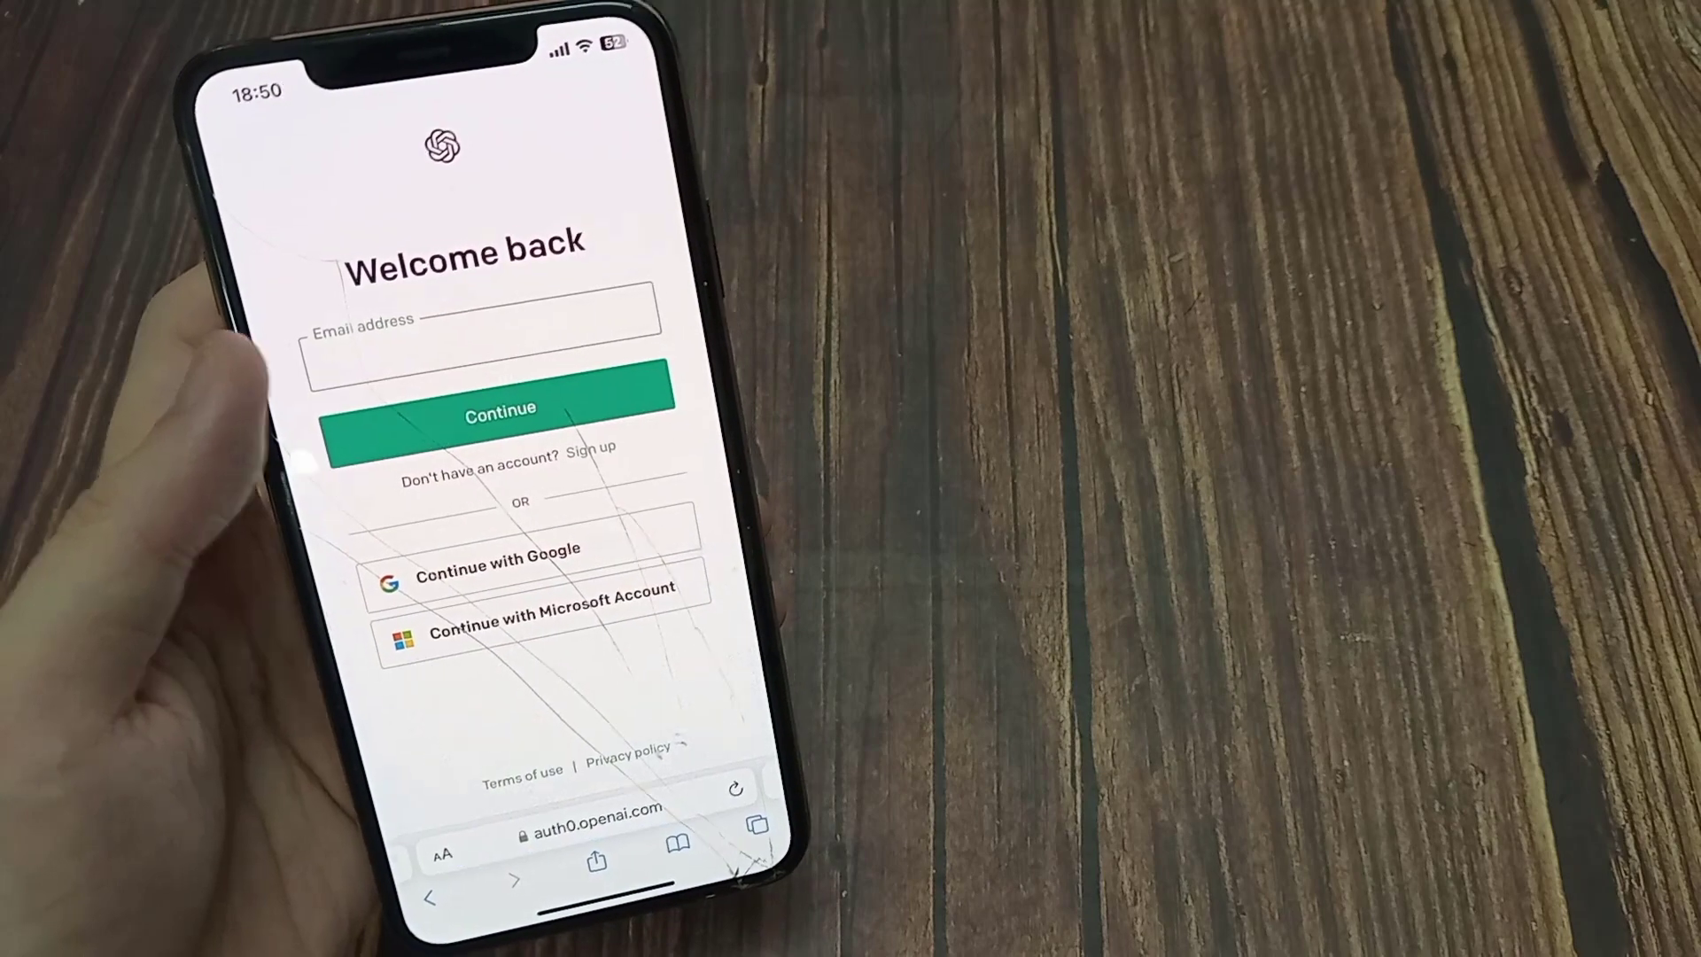
{"action": "left_click", "coordinate": [483, 358]}
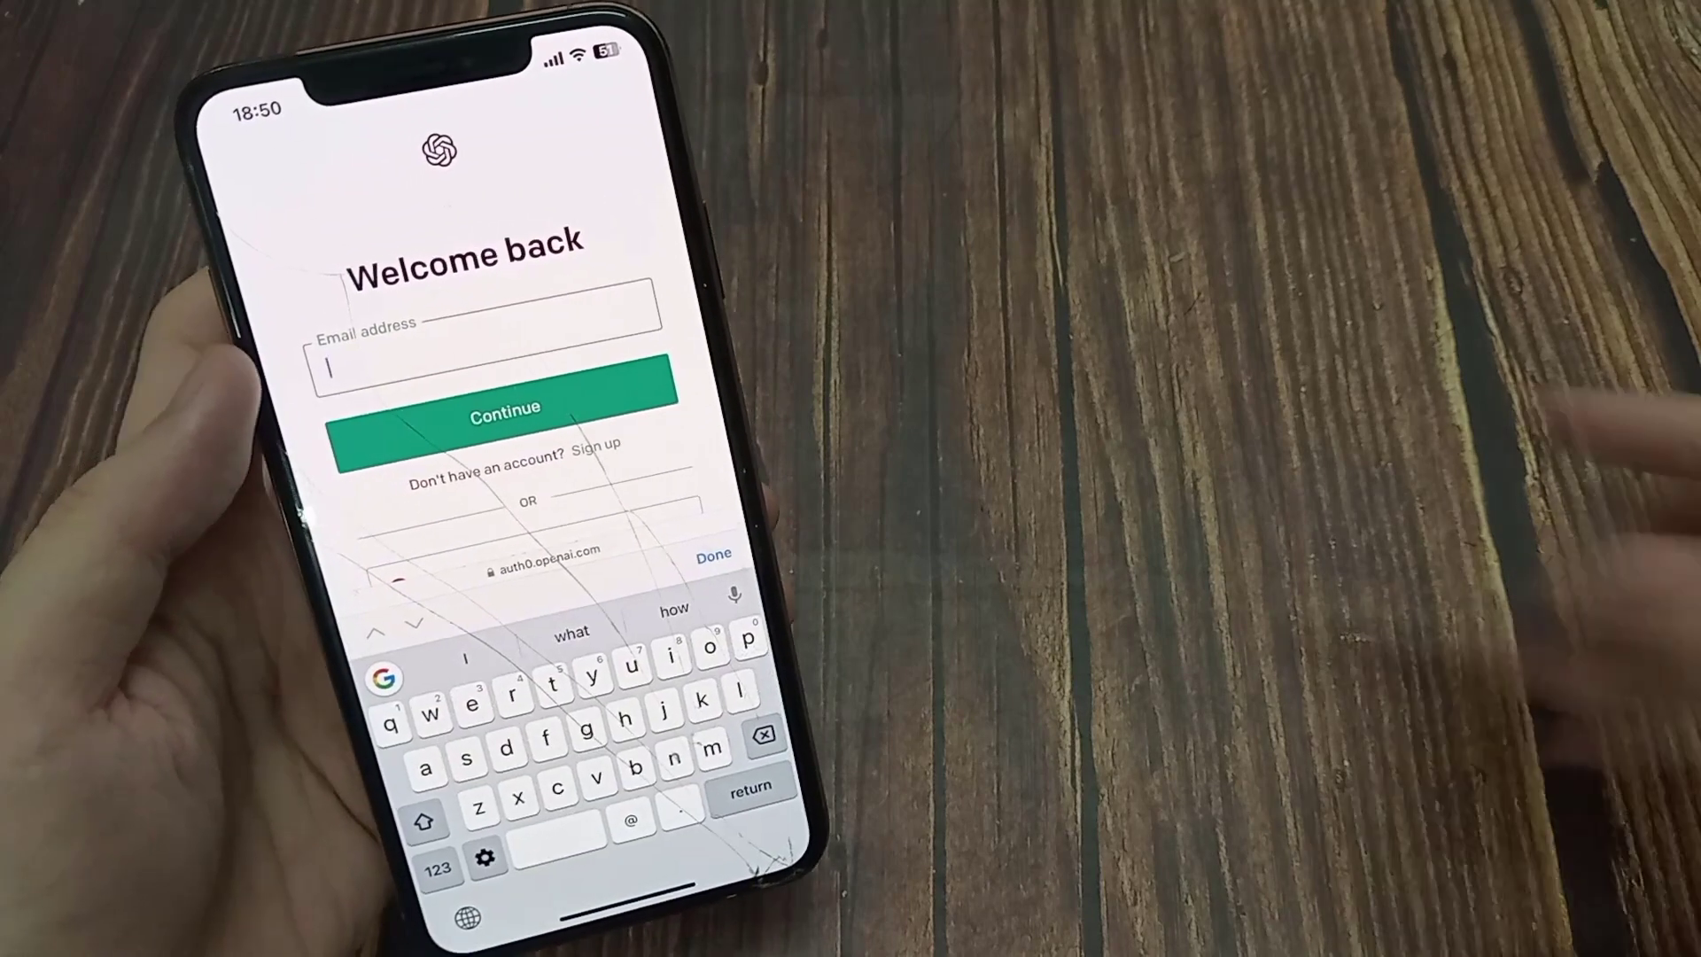
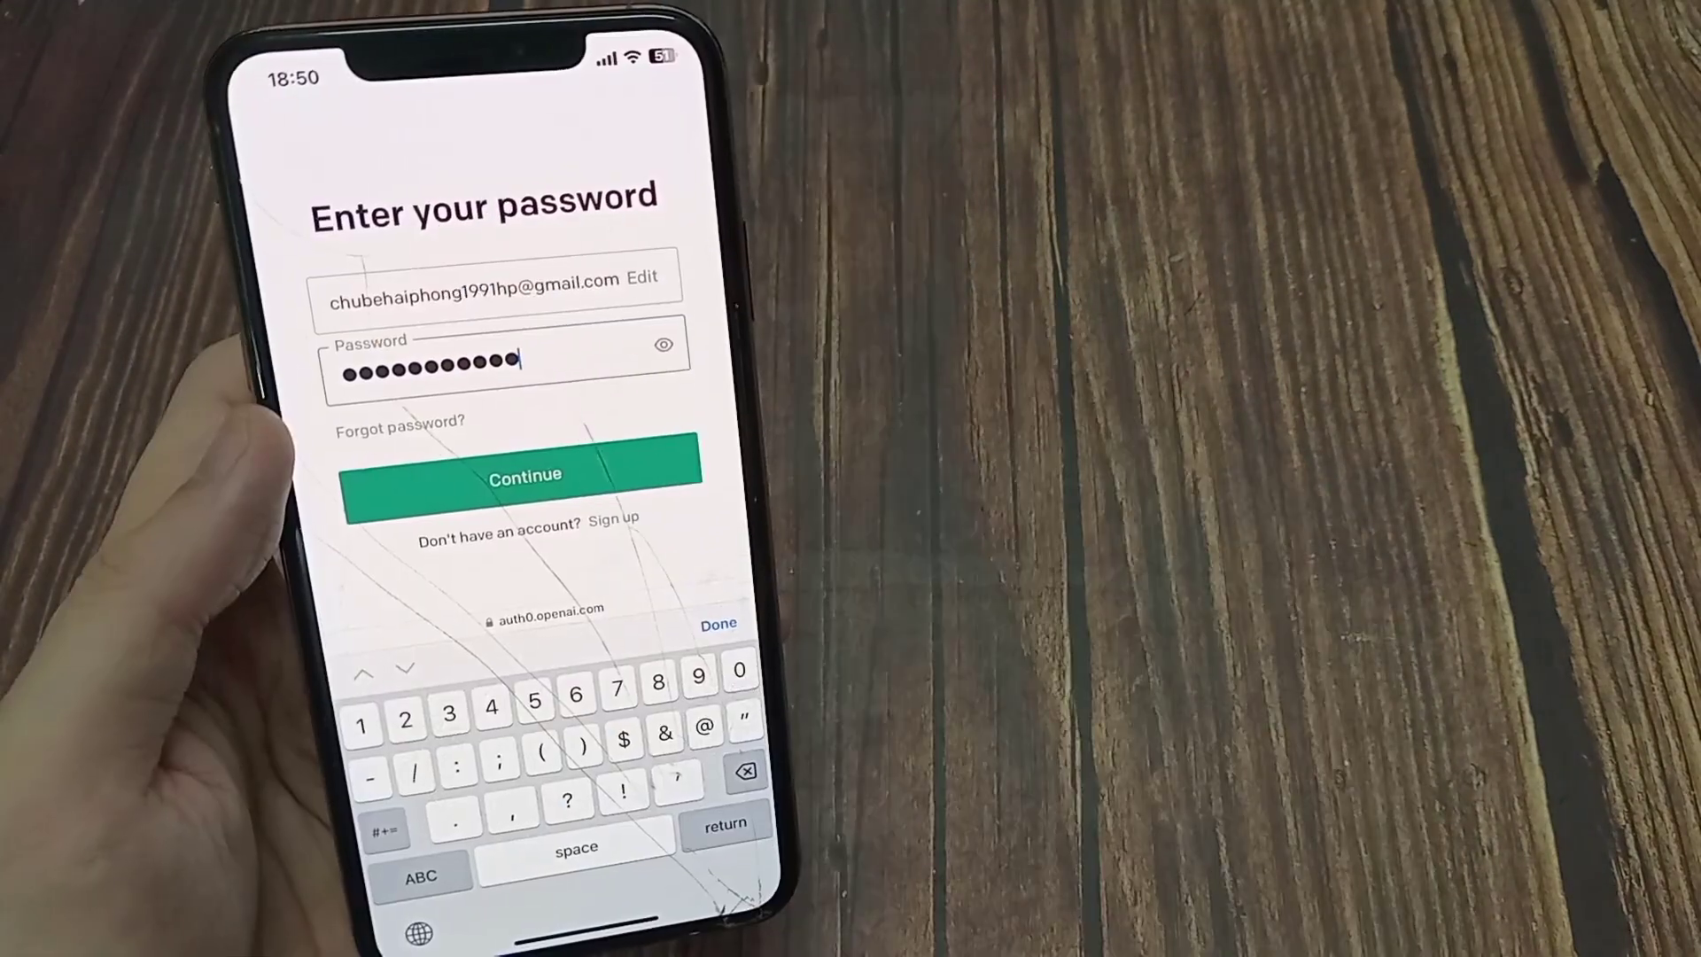
{"action": "left_click", "coordinate": [717, 623]}
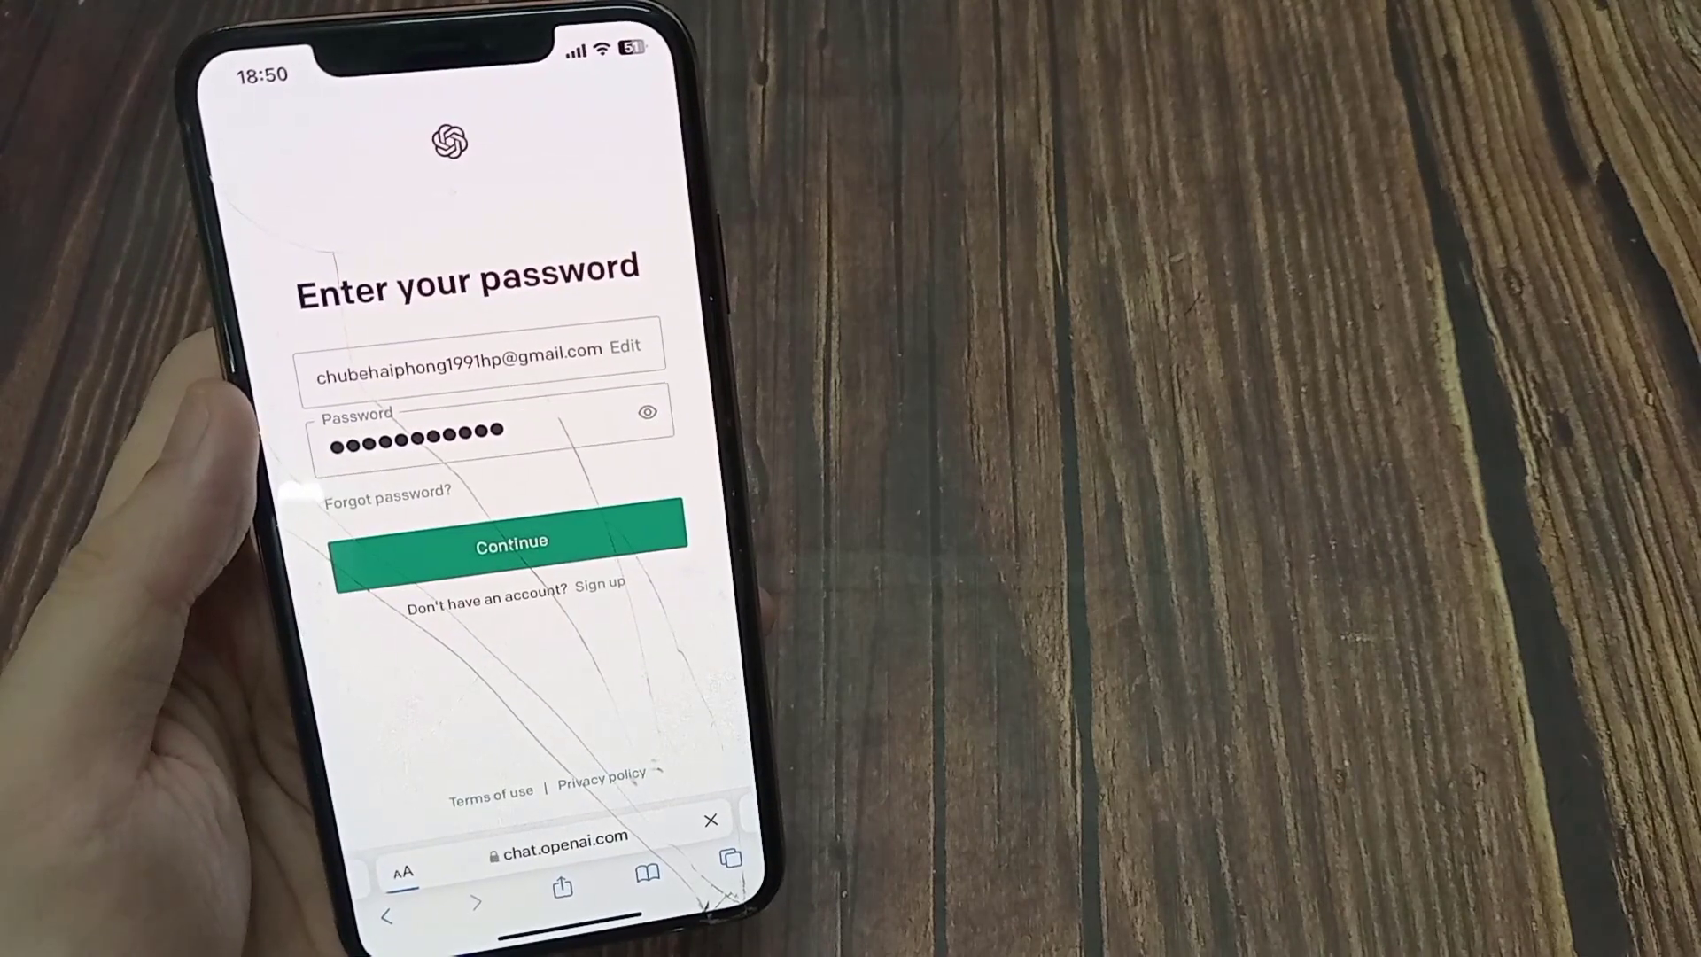
{"action": "left_click", "coordinate": [511, 542]}
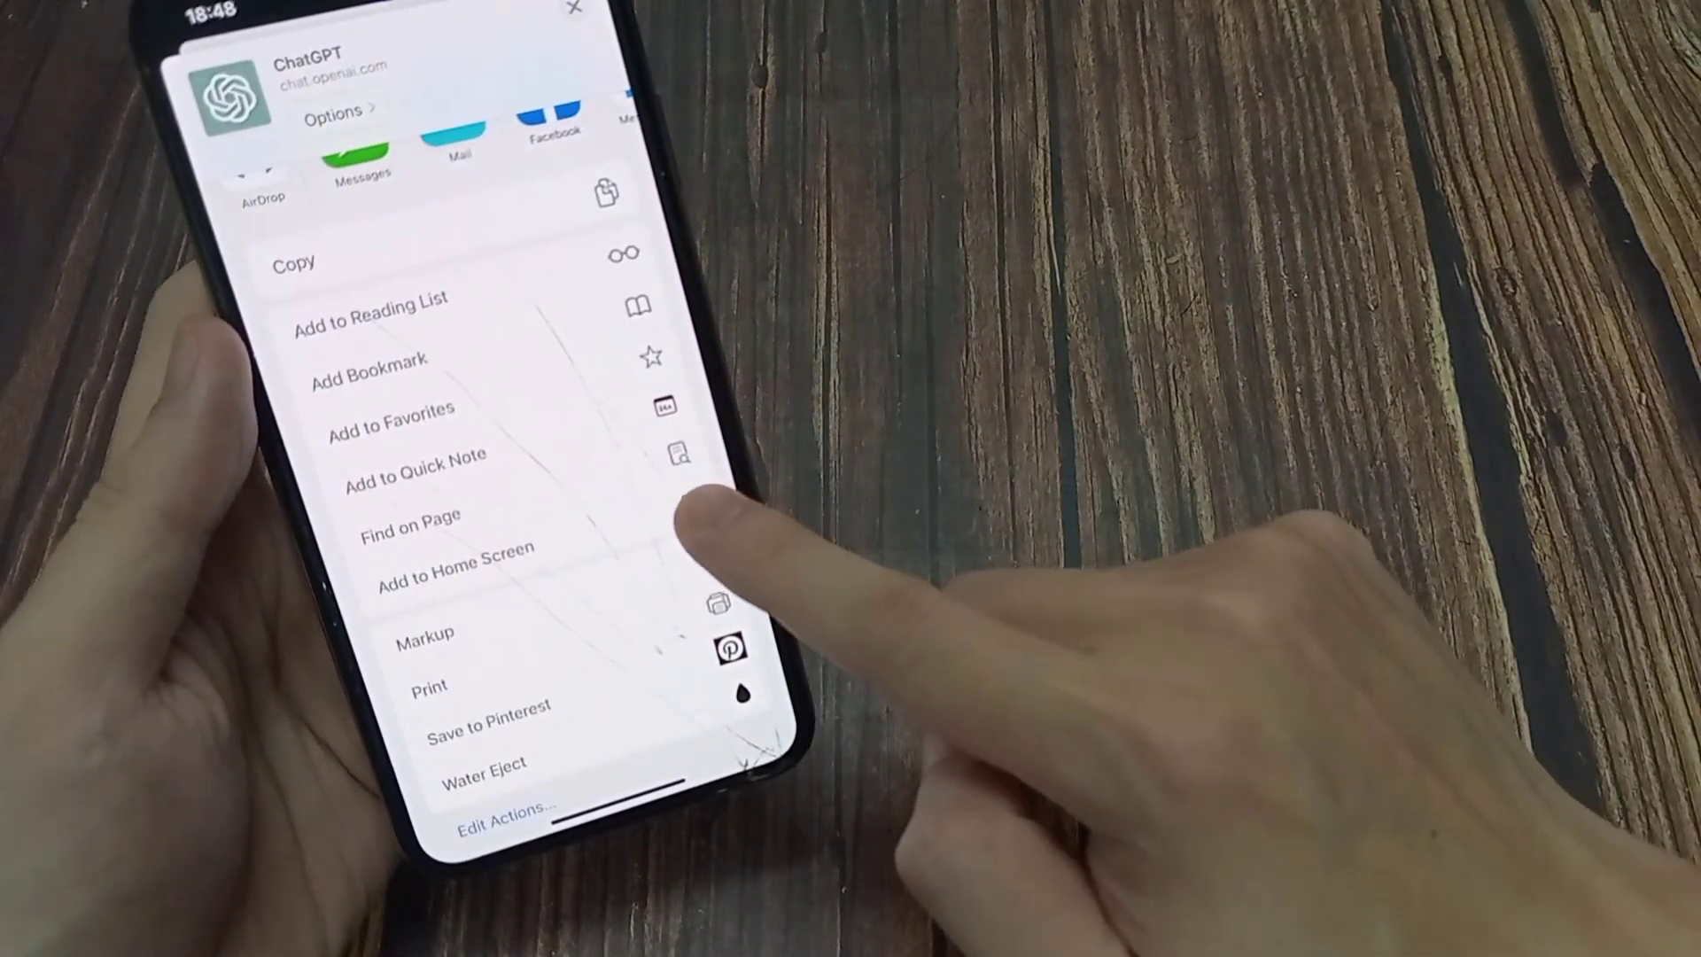
Add the ChatGPT page to the home screen as a shortcut named 'Chatgpt'
{"action": "left_click", "coordinate": [453, 554]}
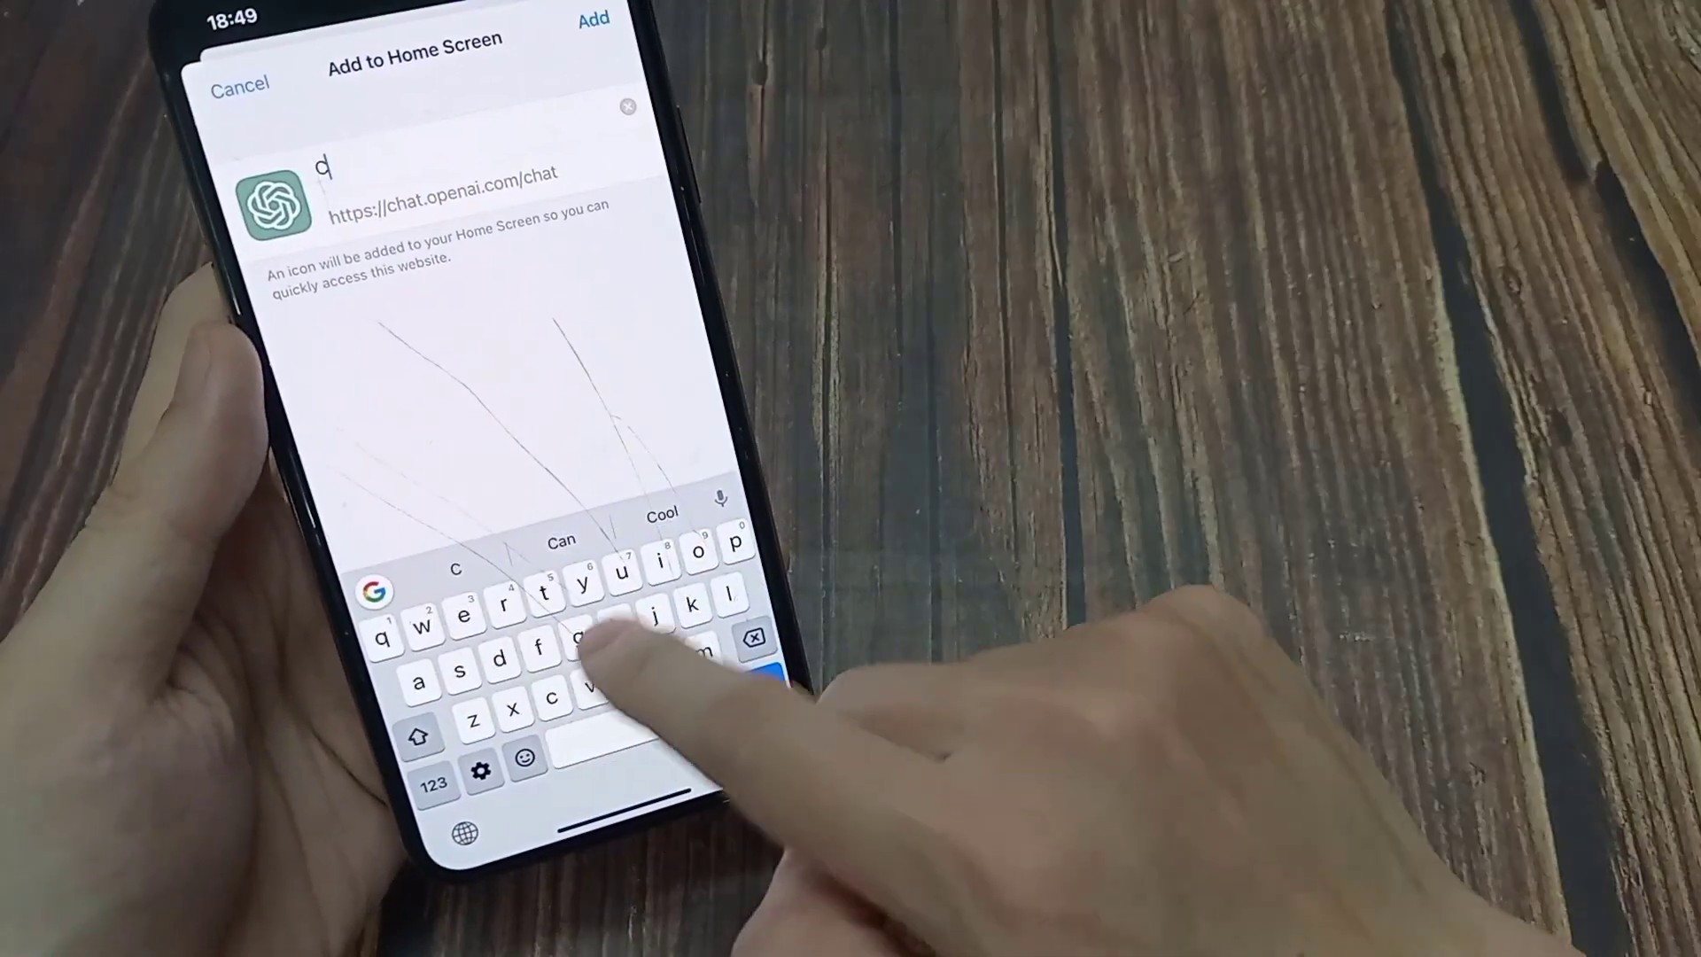
{"action": "type", "text": "hatg"}
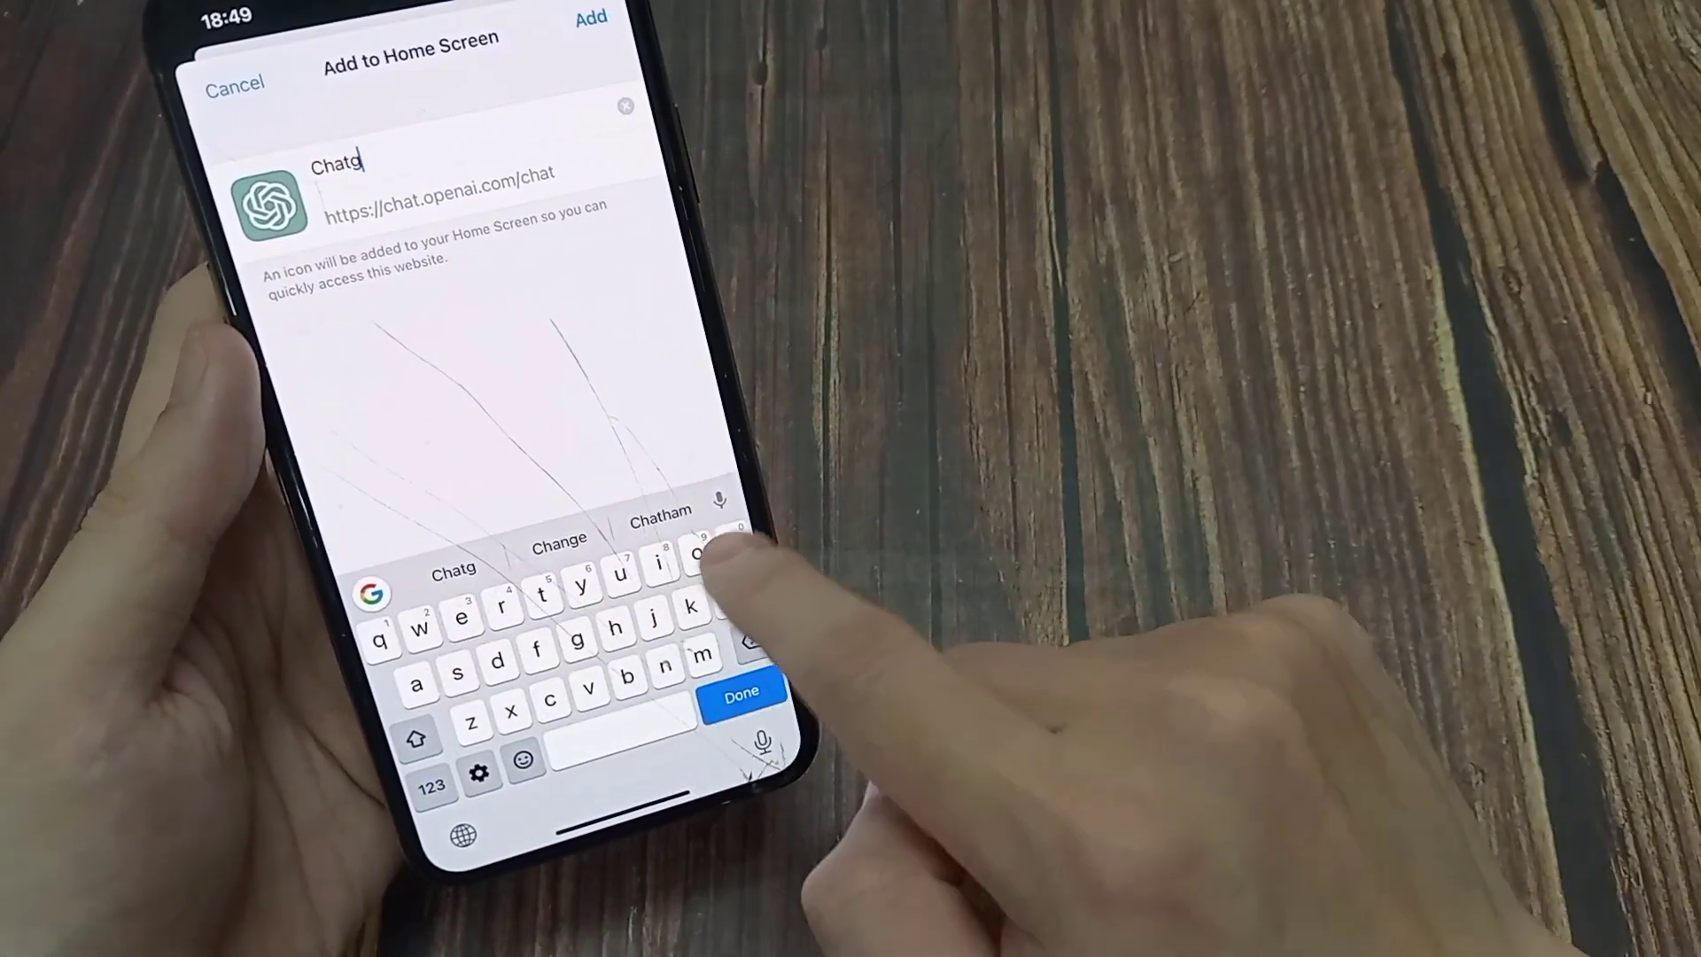
{"action": "type", "text": "pt"}
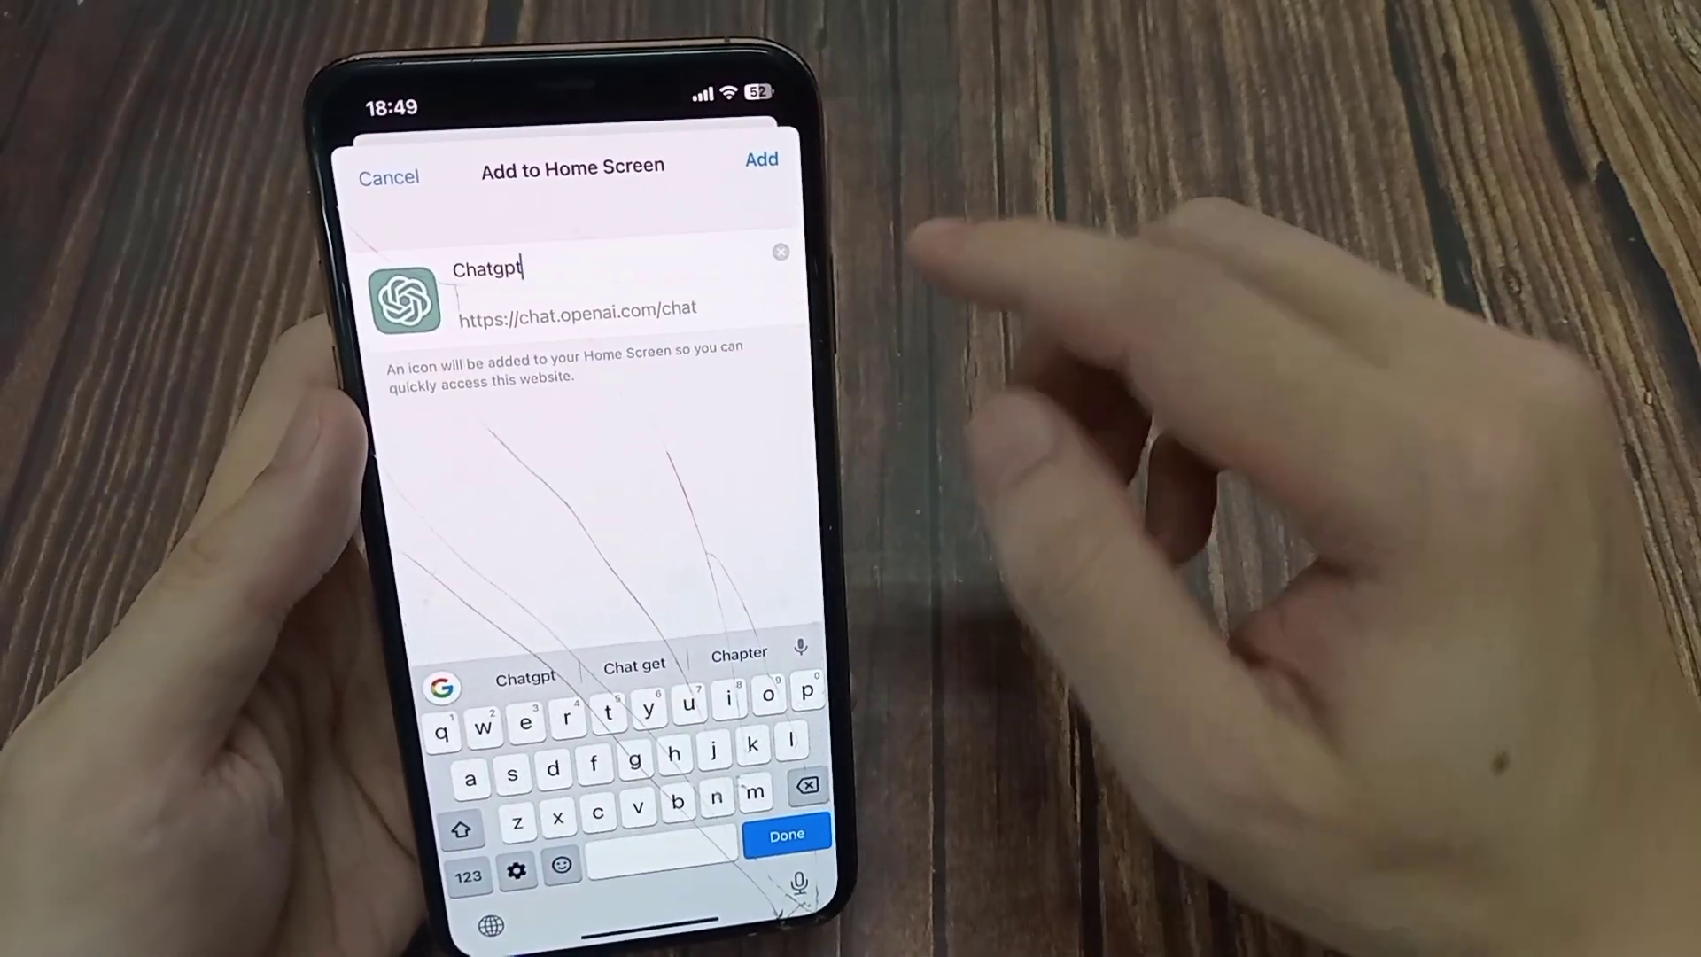
{"action": "left_click", "coordinate": [760, 160]}
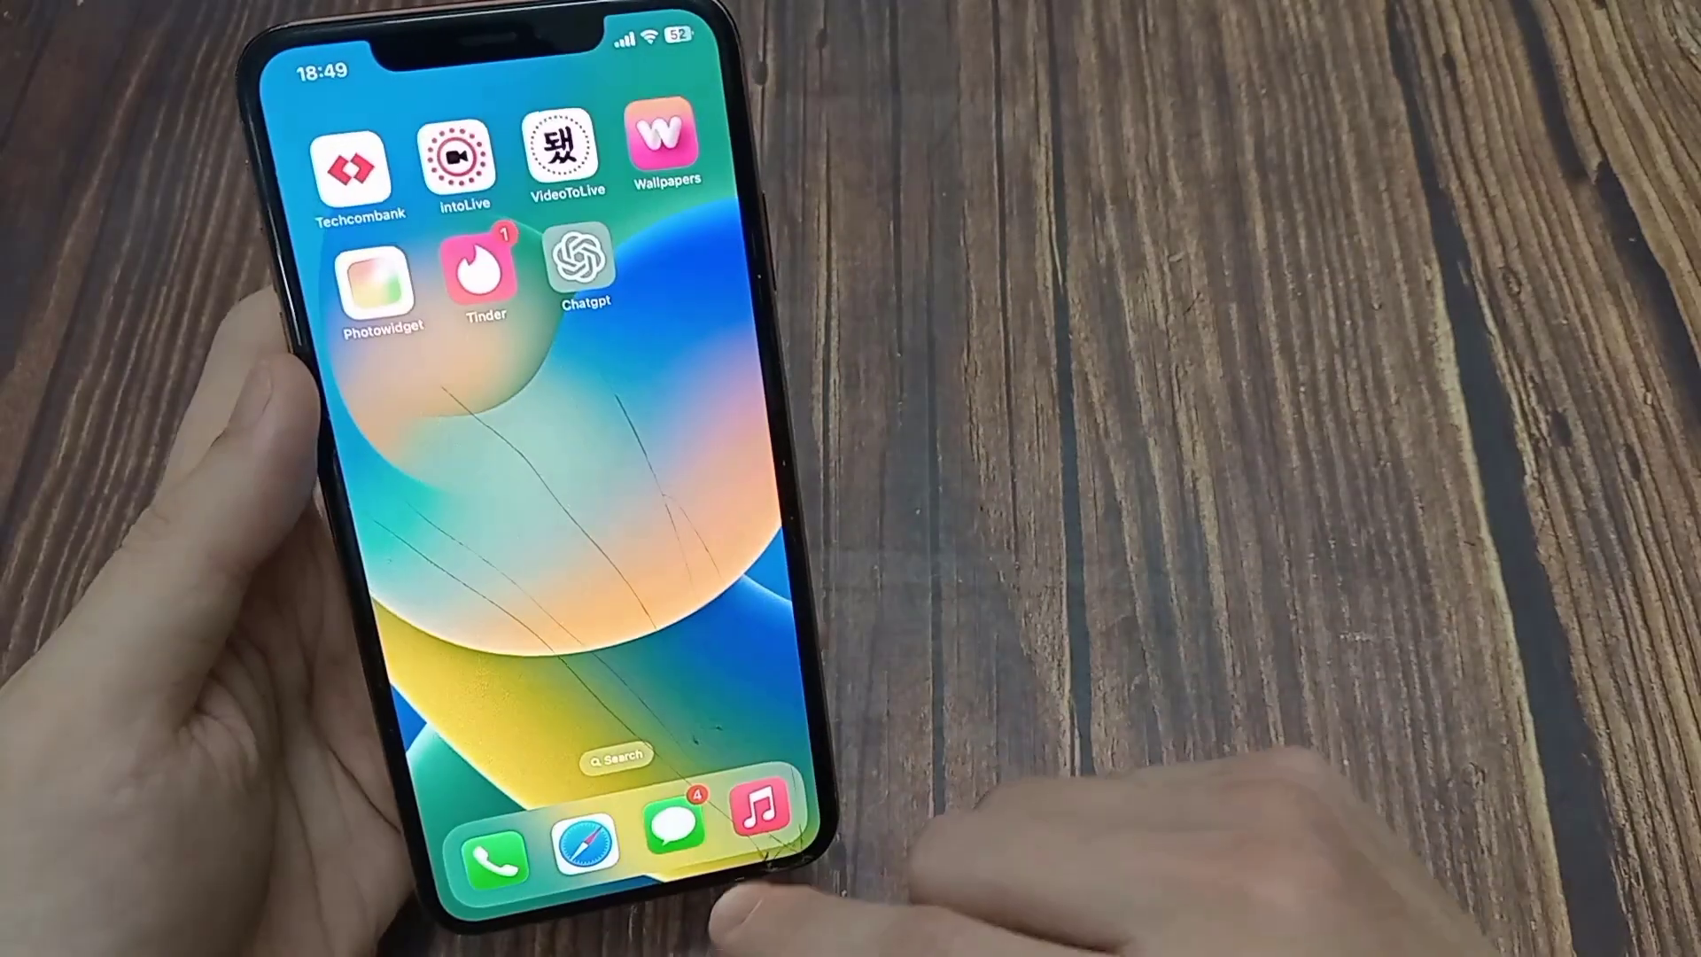